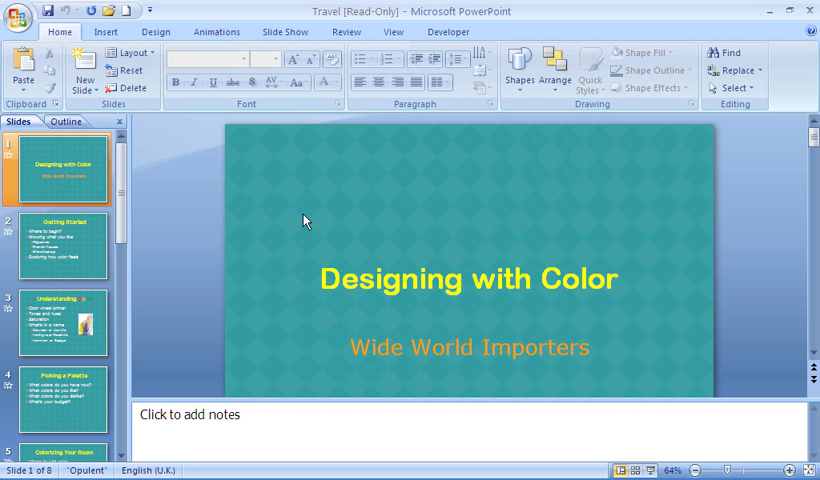
{"action": "mouse_move", "coordinate": [64, 36]}
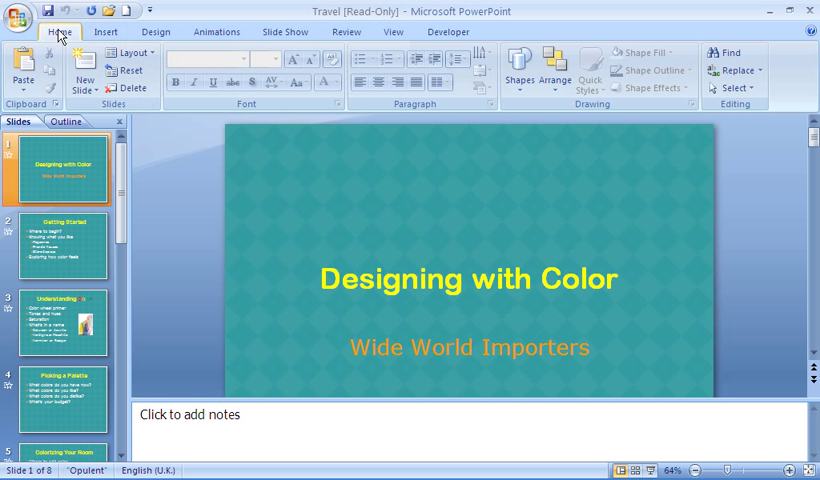
Show the New Slide layout choices, including Reuse Slides, on the Home tab.
{"action": "left_click", "coordinate": [84, 80]}
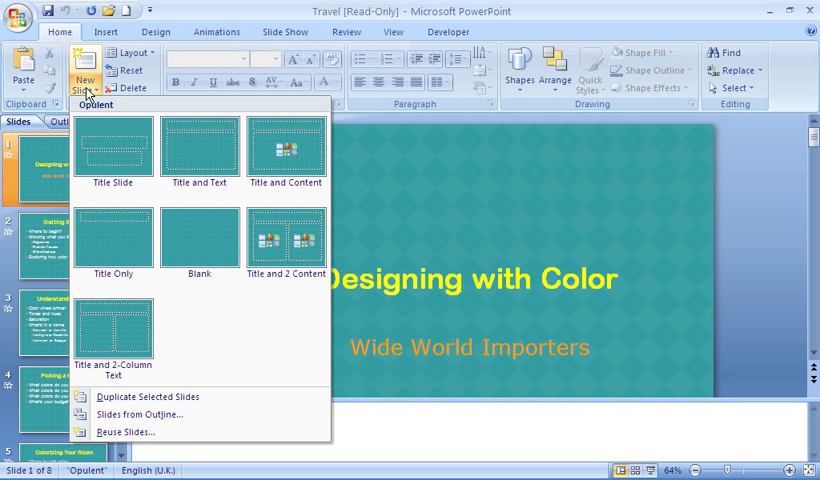
{"action": "mouse_move", "coordinate": [106, 104]}
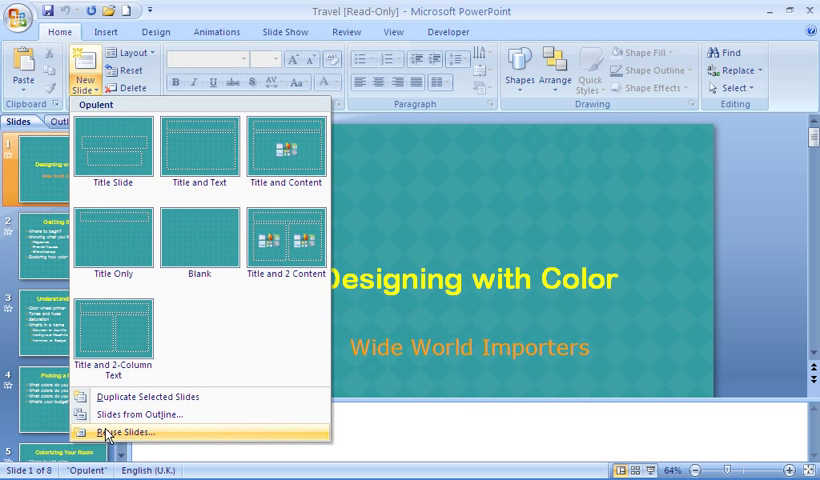
Open the Reuse Slides pane and show its Browse source options.
{"action": "left_click", "coordinate": [116, 424]}
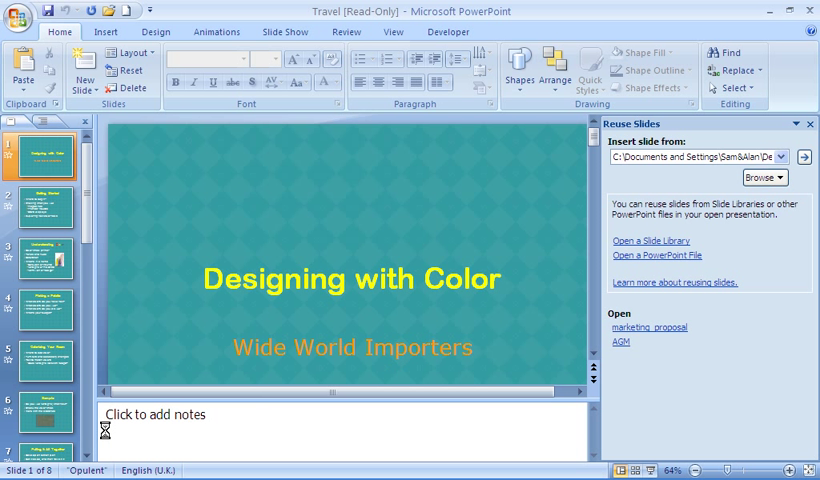
{"action": "mouse_move", "coordinate": [668, 260]}
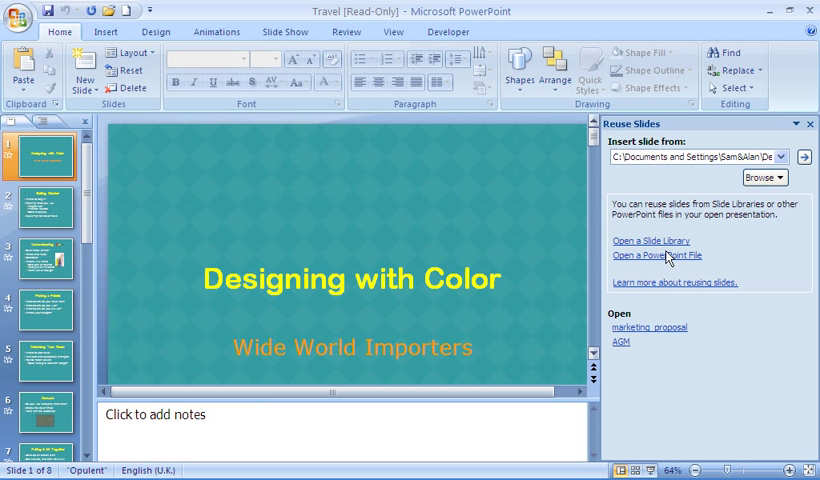
{"action": "left_click", "coordinate": [764, 178]}
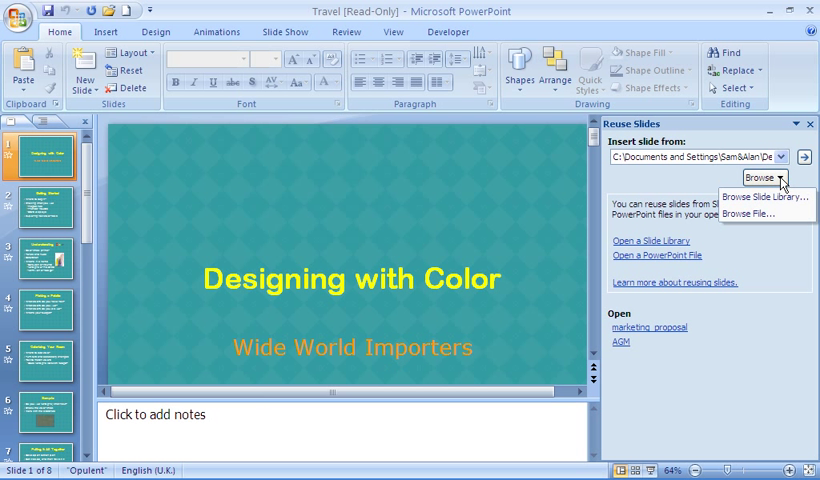
{"action": "mouse_move", "coordinate": [756, 216]}
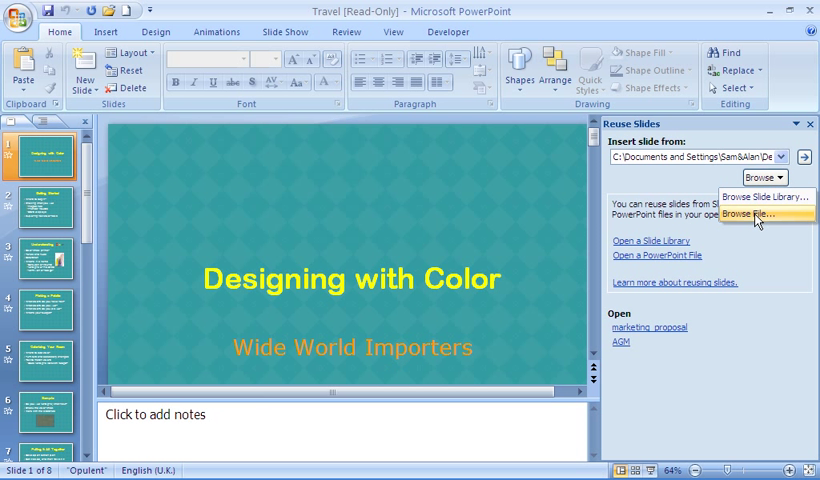
Load marketing_proposal from the Desktop as the Reuse Slides source.
{"action": "left_click", "coordinate": [754, 216]}
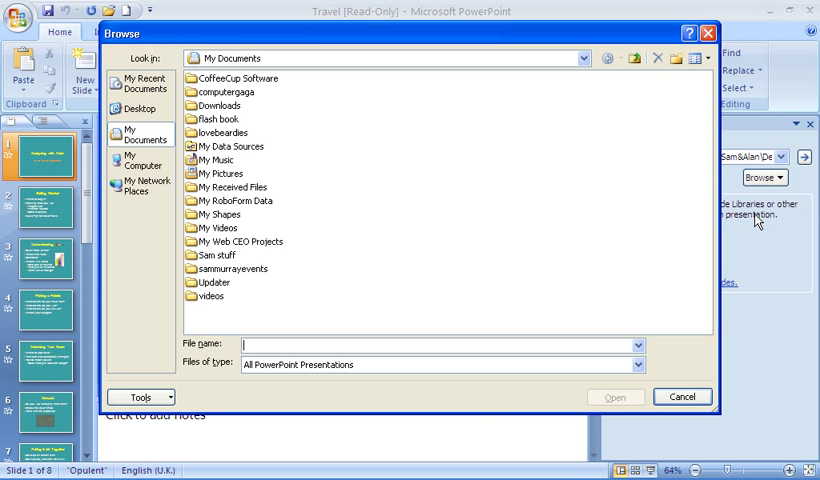
{"action": "mouse_move", "coordinate": [284, 146]}
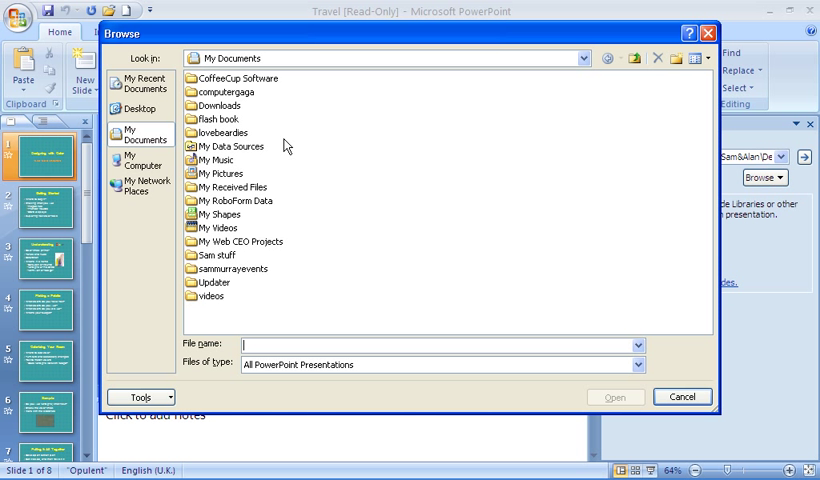
{"action": "left_click", "coordinate": [150, 110]}
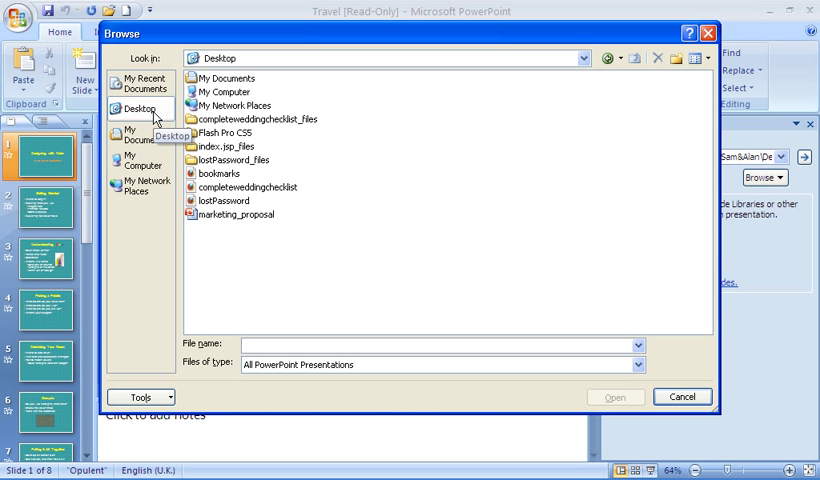
{"action": "left_click", "coordinate": [236, 214]}
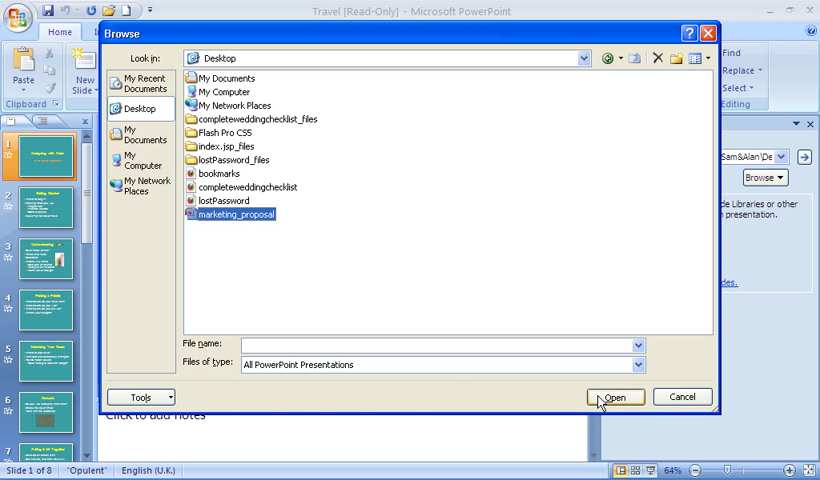
{"action": "left_click", "coordinate": [616, 396]}
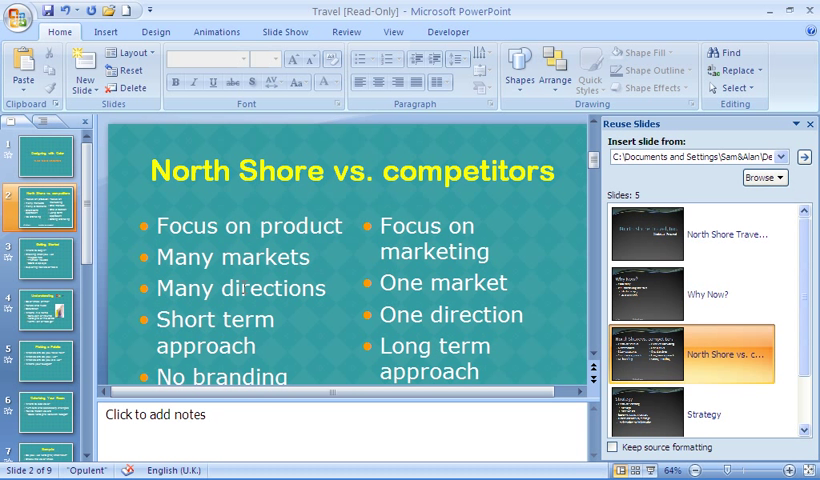
{"action": "mouse_move", "coordinate": [700, 356]}
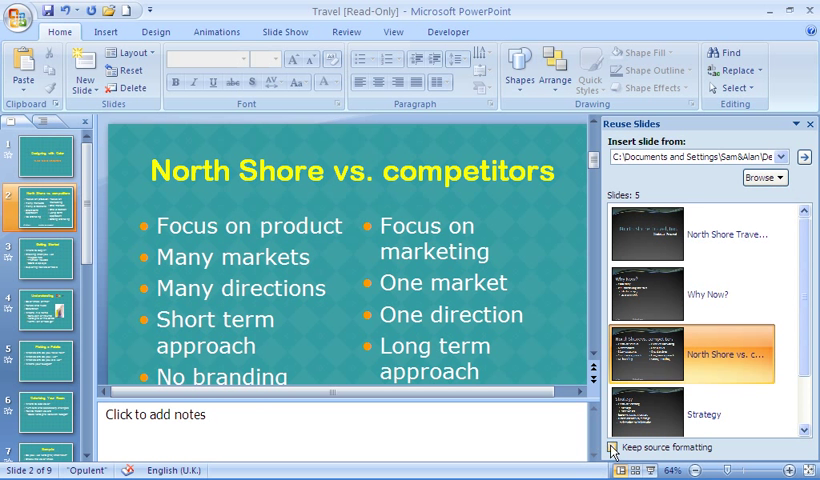
Insert the Why Now? slide with Keep source formatting, then close the Reuse Slides pane.
{"action": "left_click", "coordinate": [616, 448]}
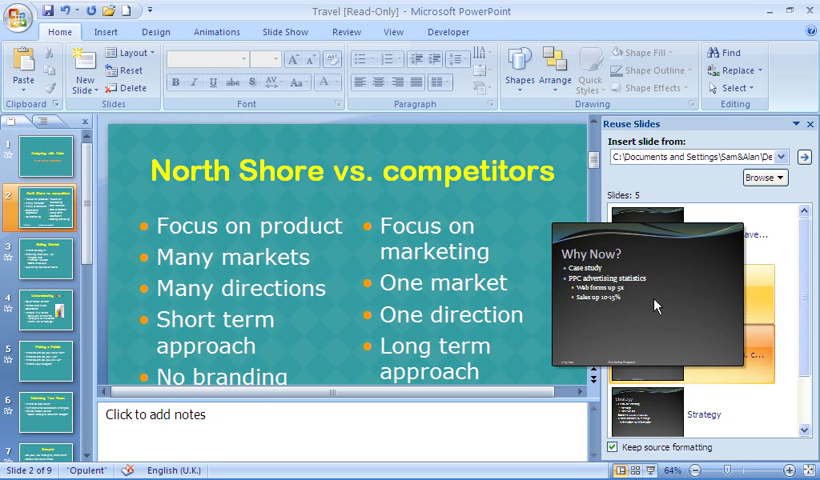
{"action": "left_click", "coordinate": [656, 304]}
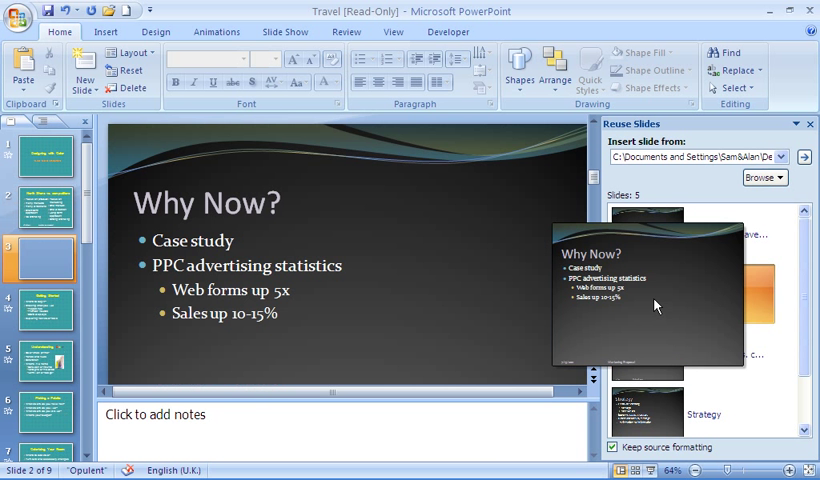
{"action": "left_click", "coordinate": [648, 292]}
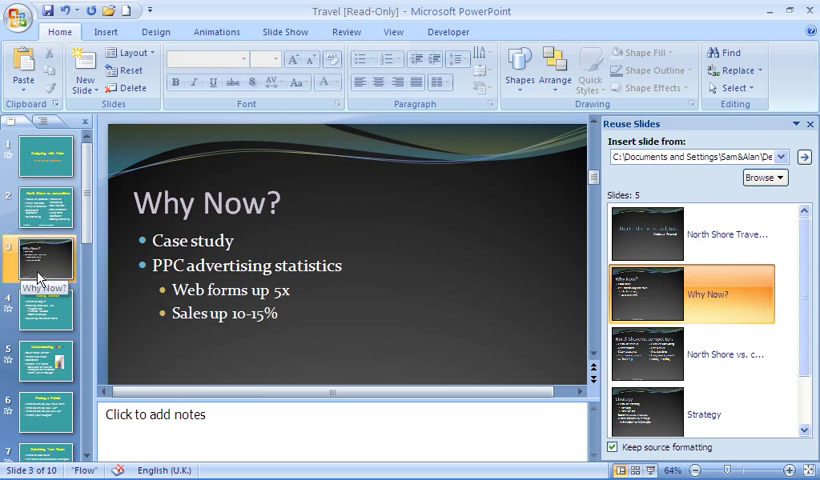
{"action": "mouse_move", "coordinate": [328, 348]}
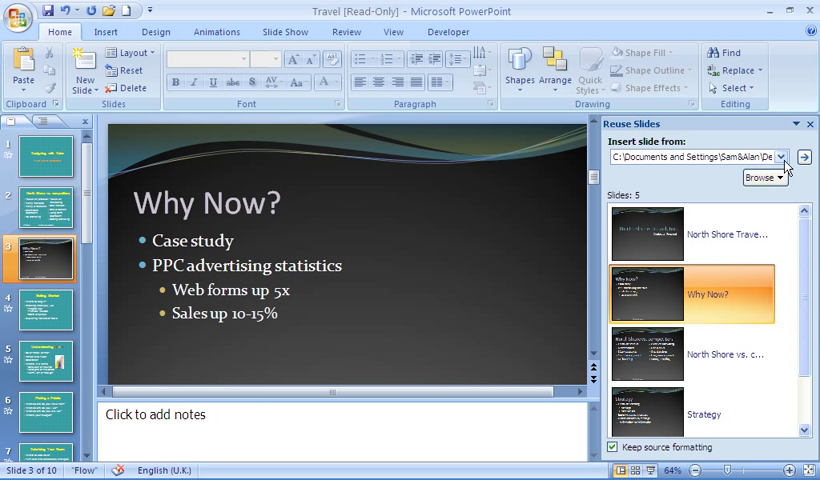
{"action": "left_click", "coordinate": [810, 124]}
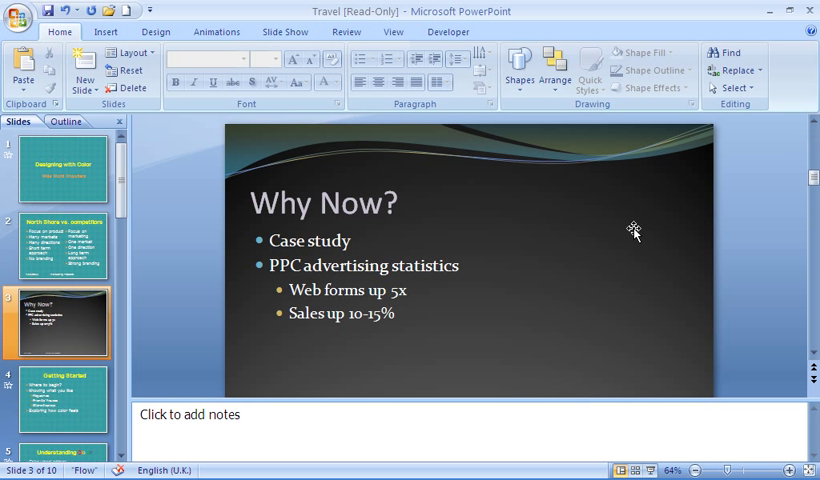